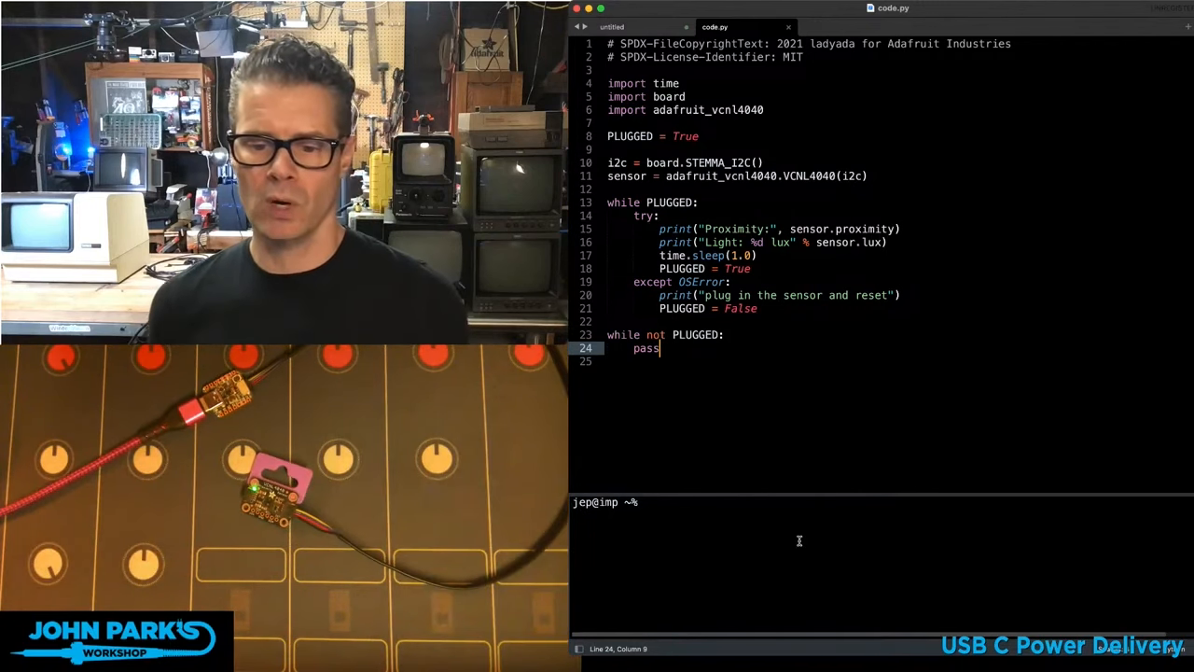
Run discotool in the terminal to list attached boards, then start 'discotool -n QT' to target the QT Py.
text(dis)
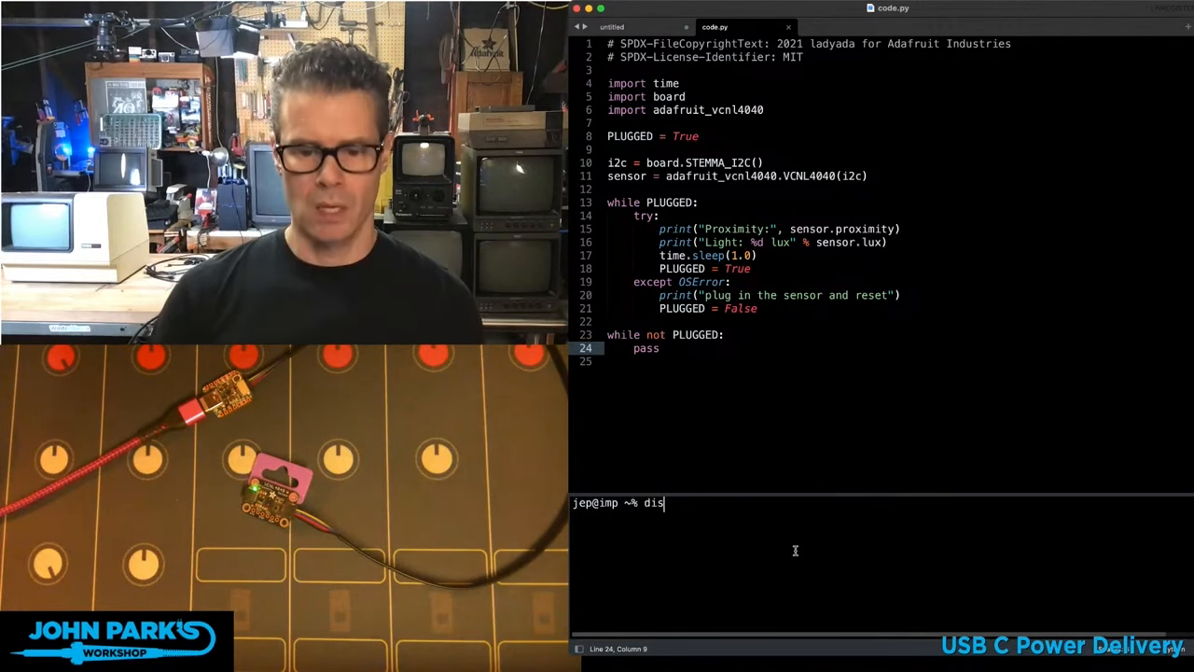
text(cotool)
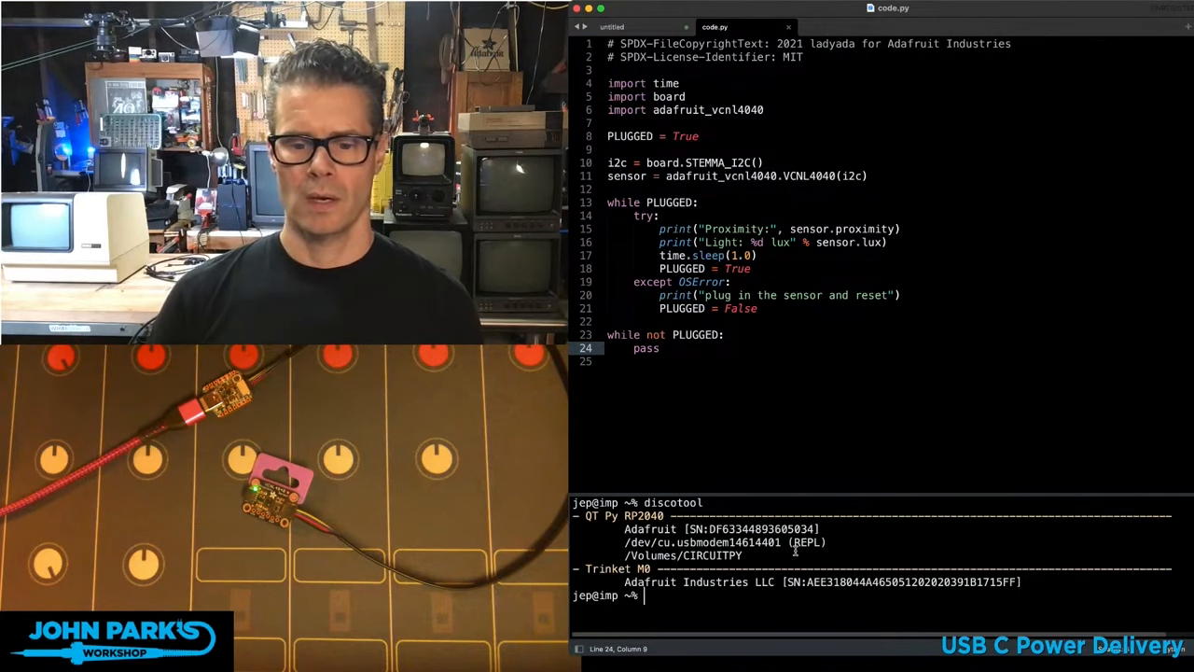
text(discotool -)
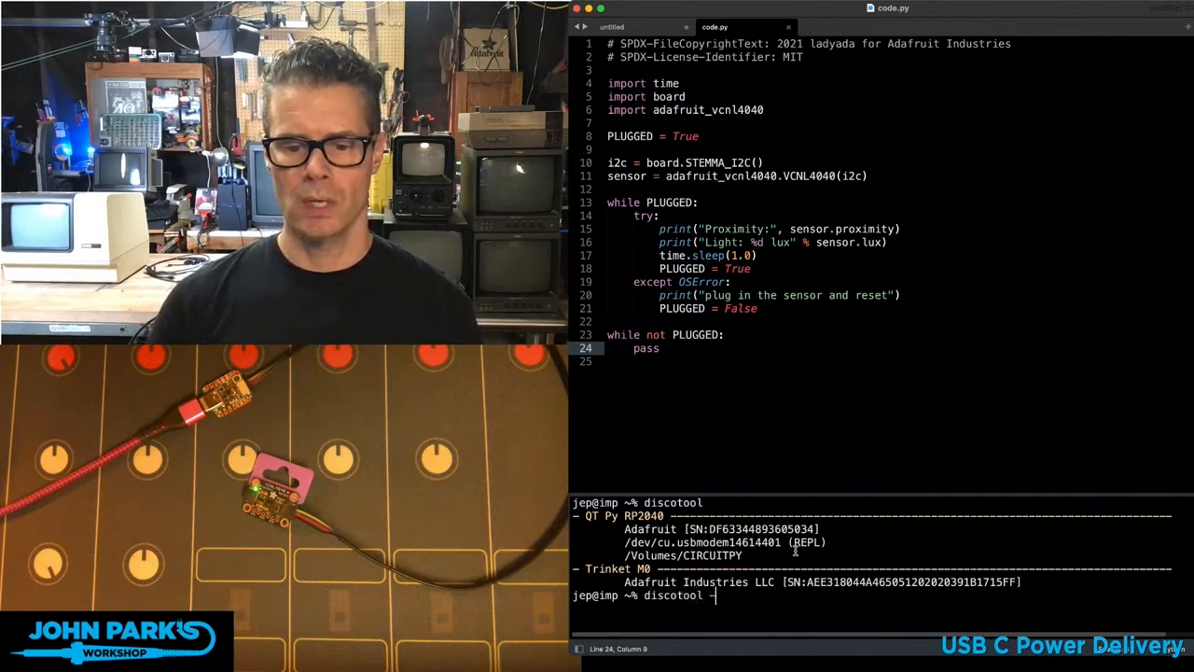
text(discotool -n QT)
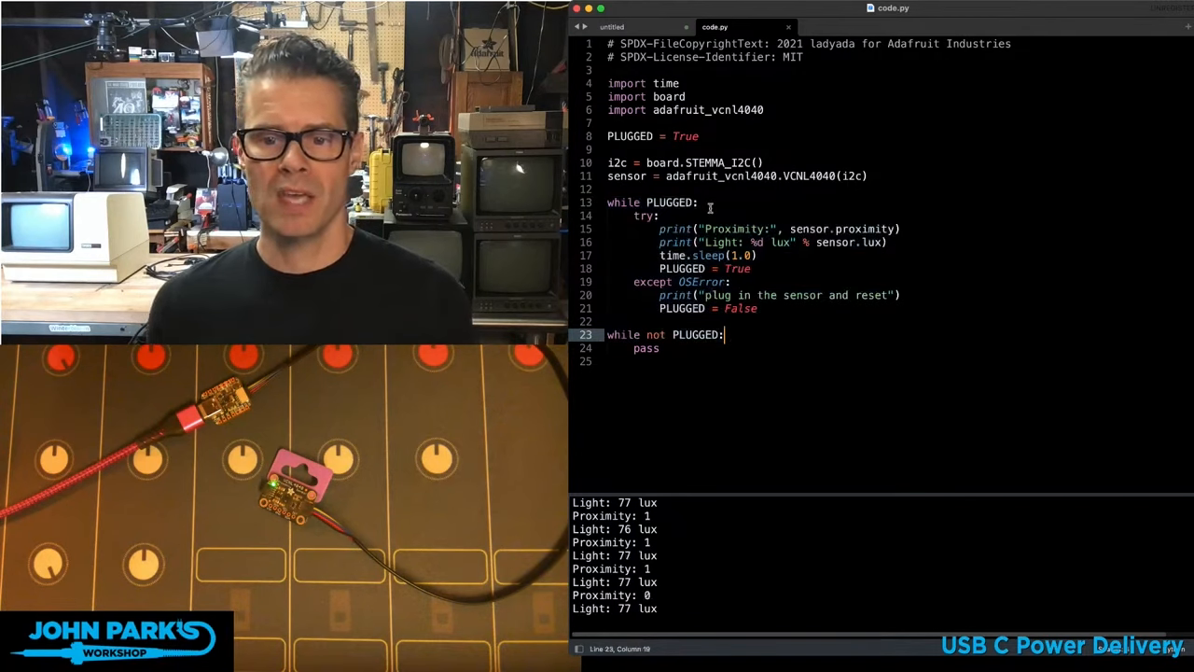
double_click(668, 201)
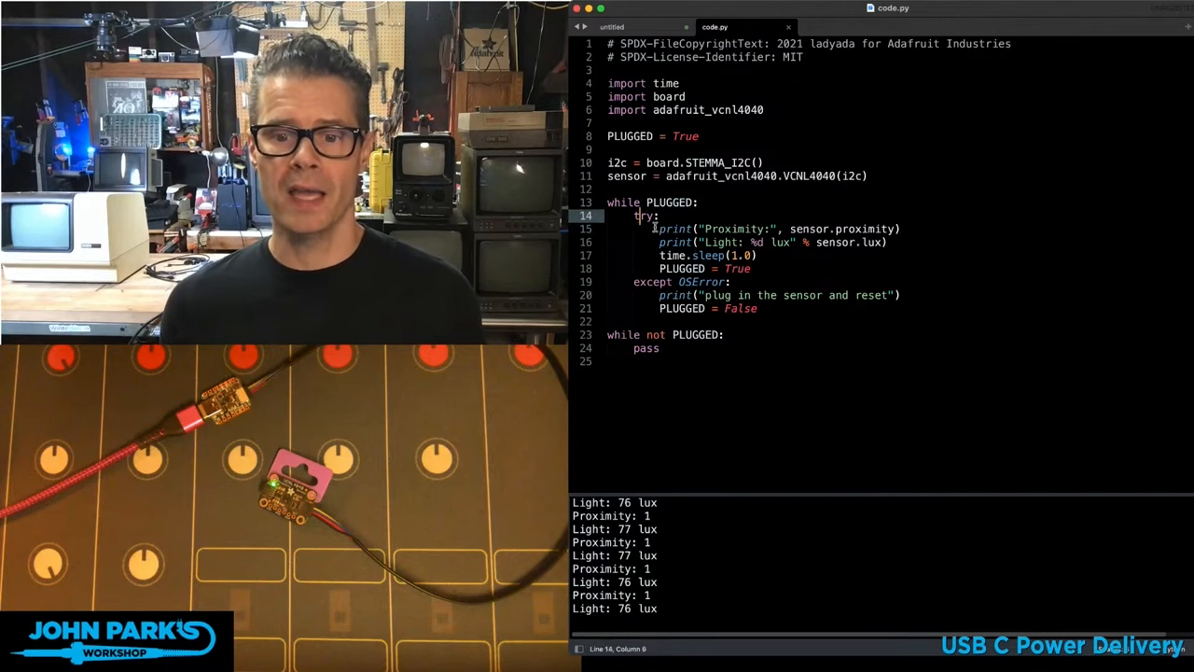
drag(661, 227, 750, 269)
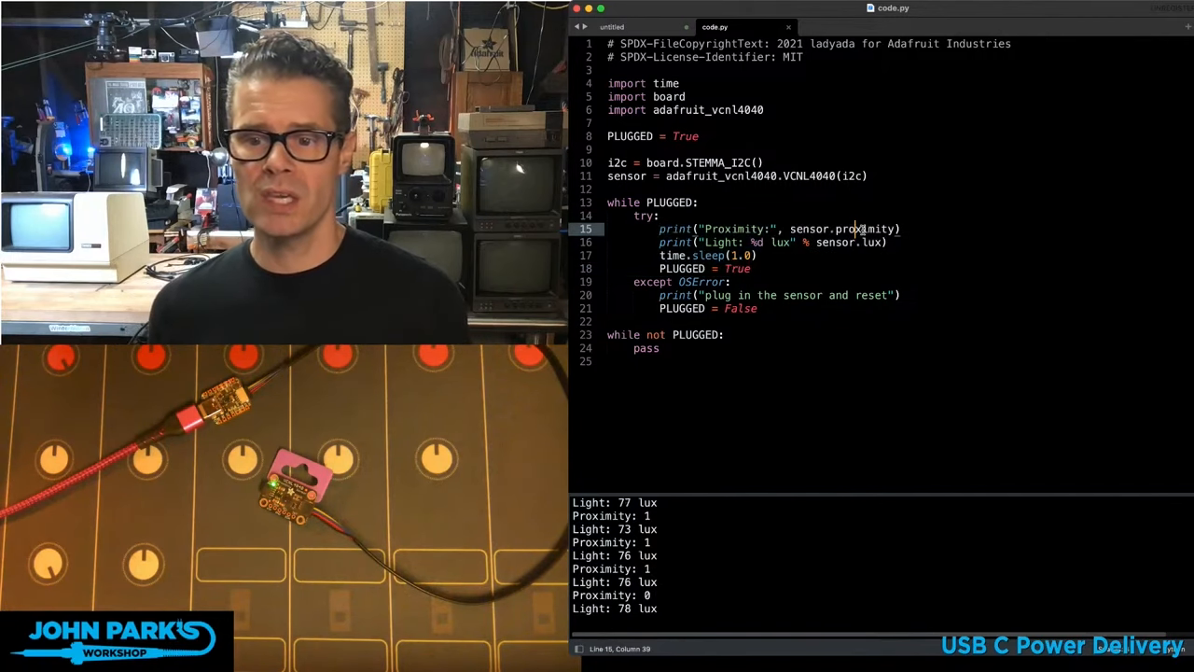
double_click(844, 228)
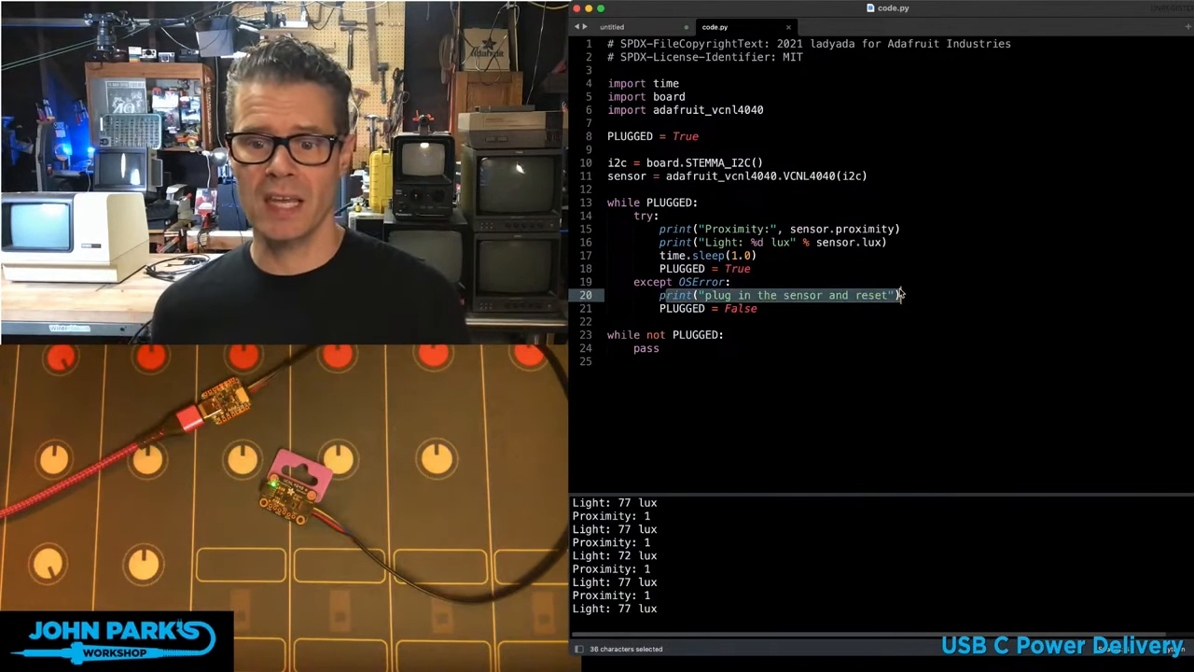
click(759, 310)
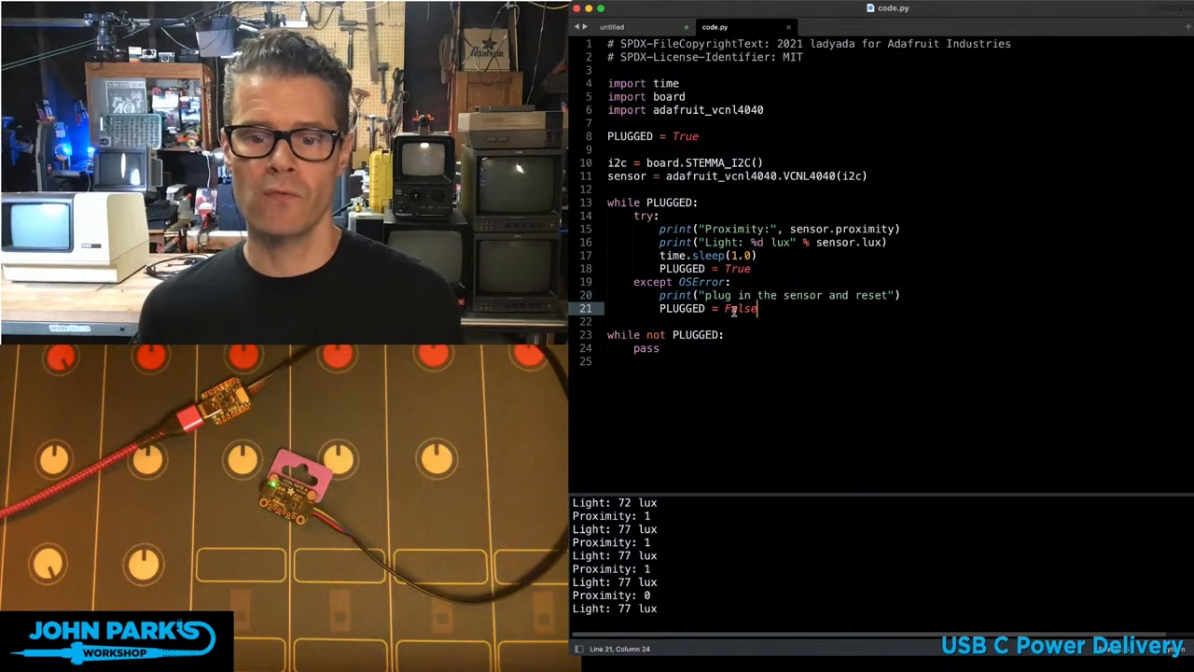
double_click(741, 310)
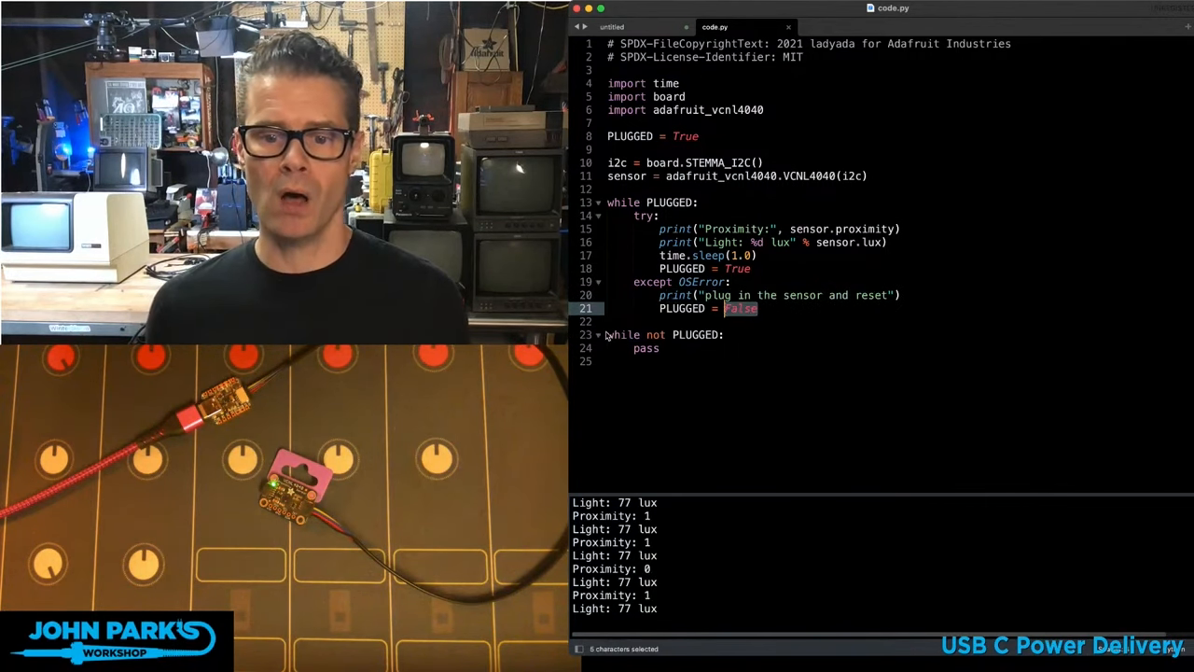
click(660, 349)
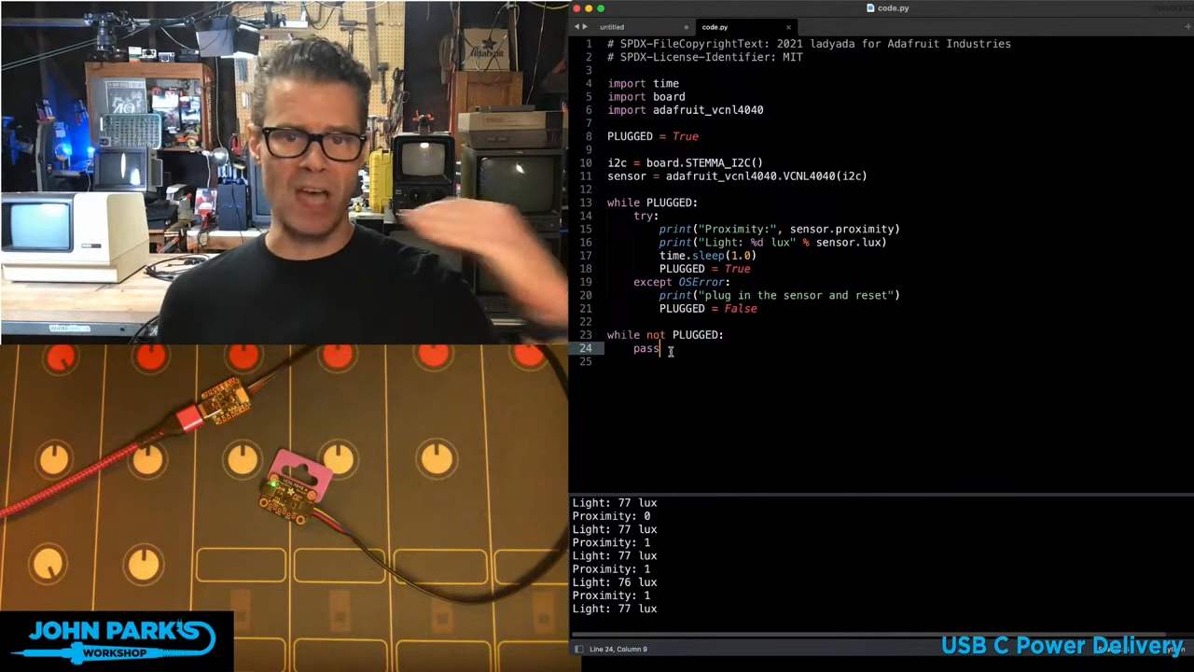